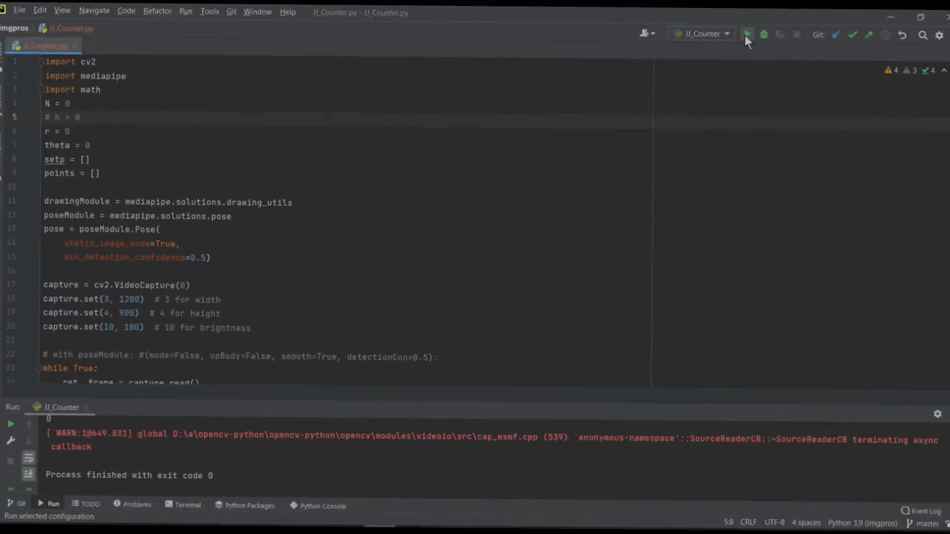
mouse_move(744, 35)
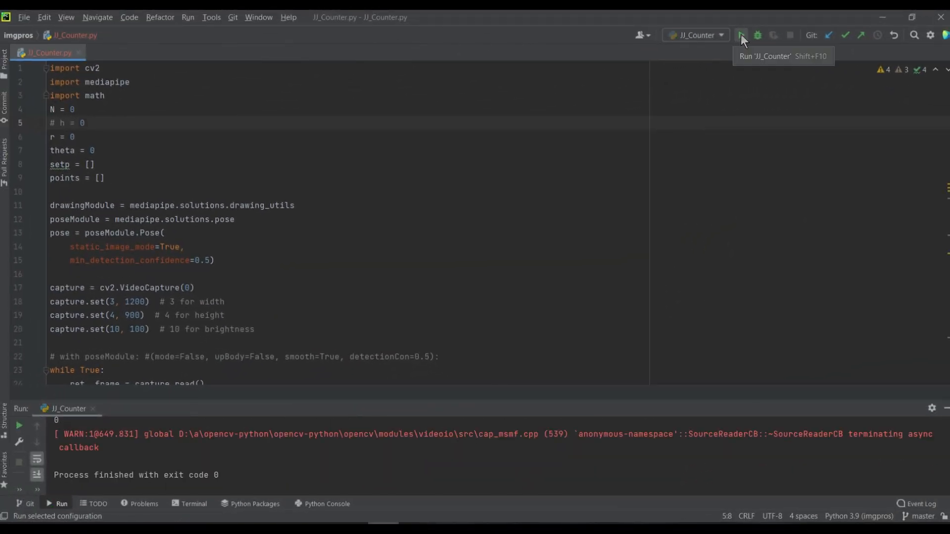
Step: Re-run JJ_Counter.py so a fresh run's console output replaces the finished one
scroll(down, 3)
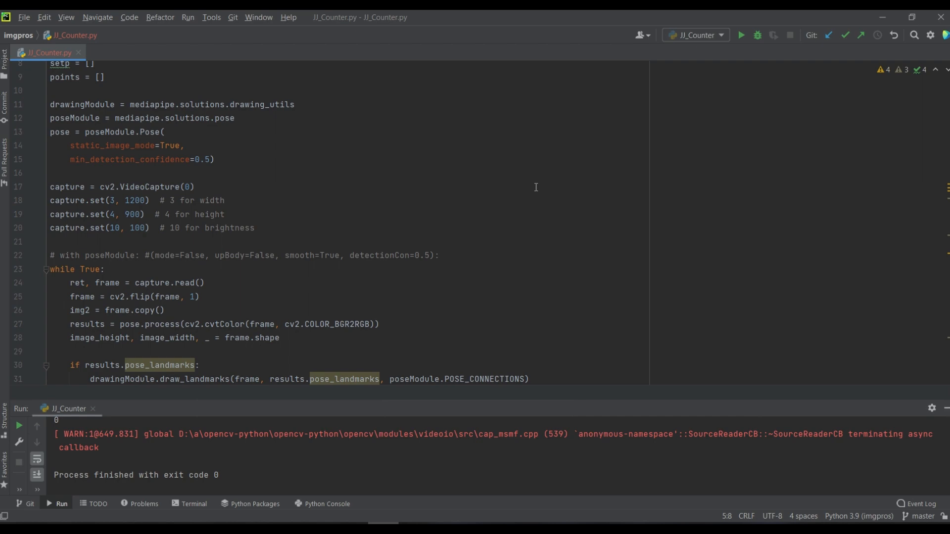
scroll(down, 3)
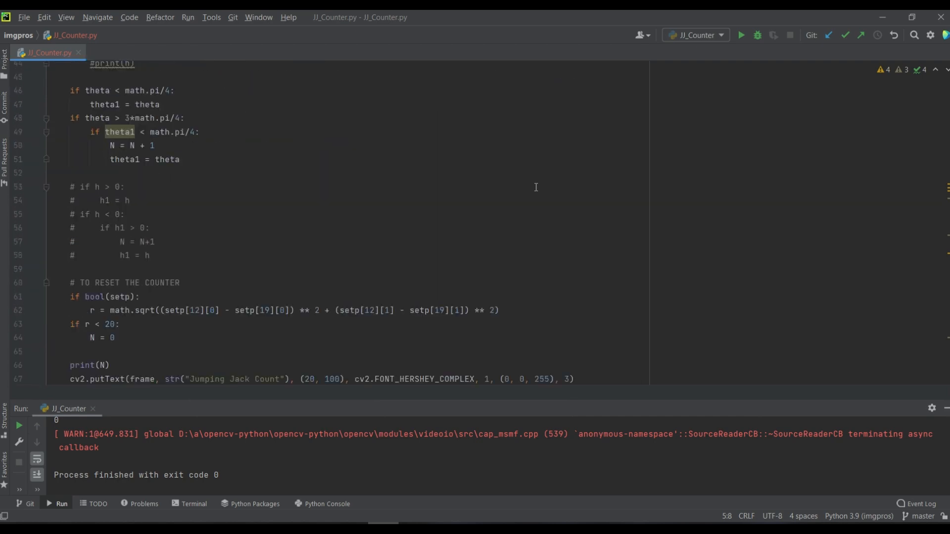
click(740, 34)
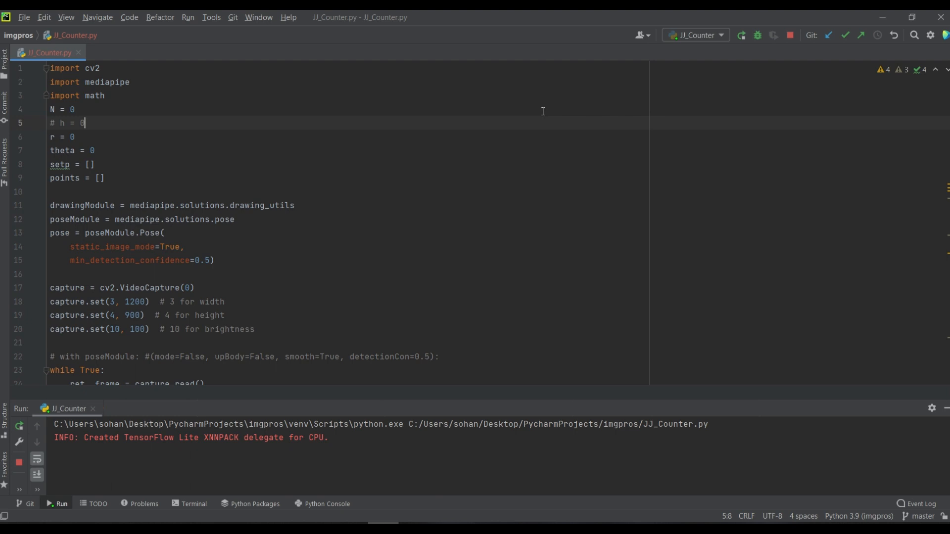
scroll(down, 3)
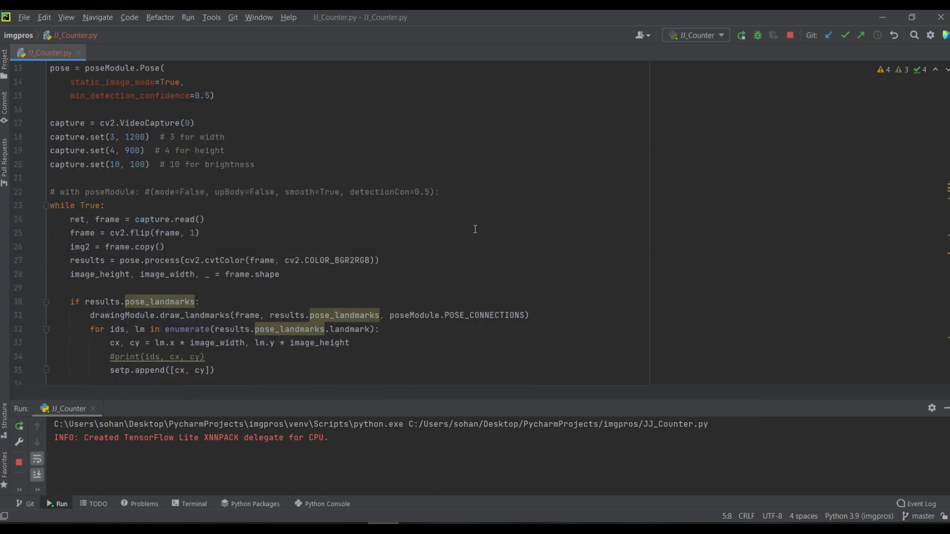